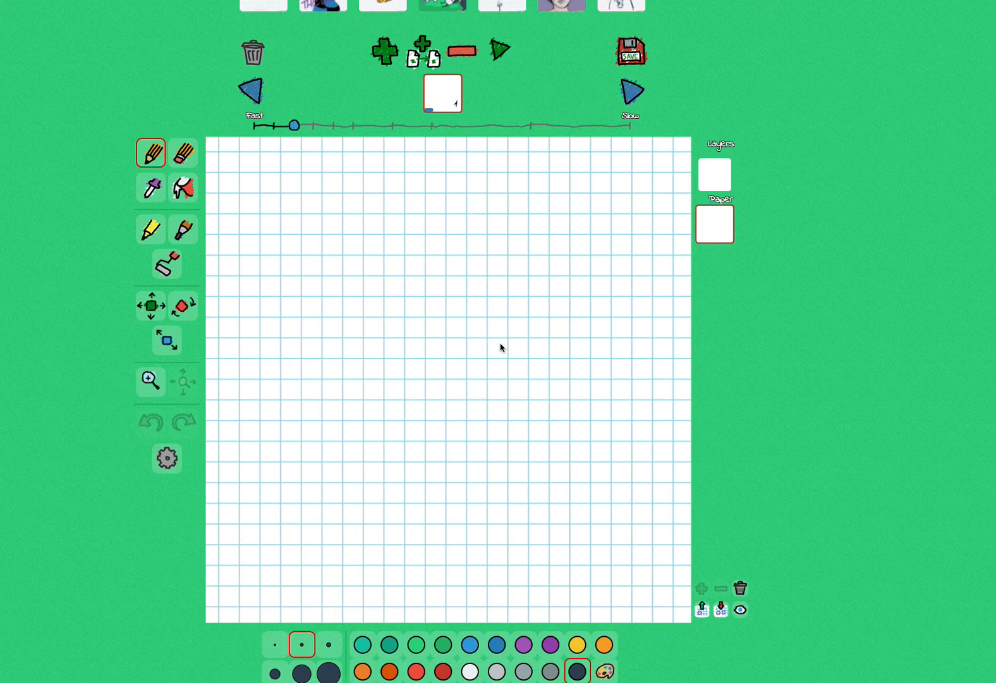
mouse_move(278, 203)
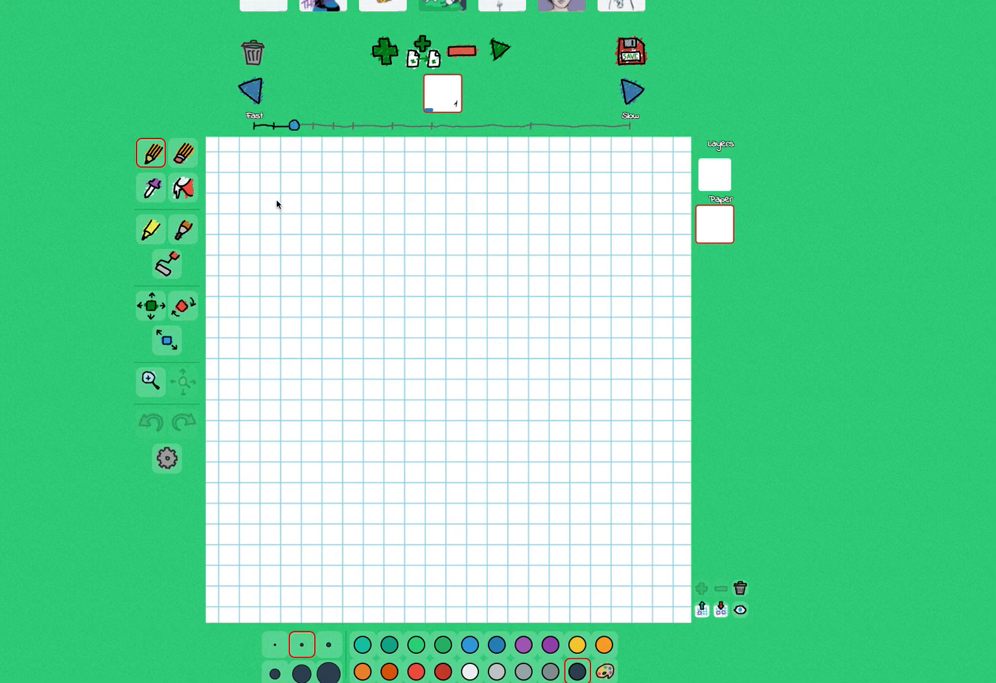
mouse_move(148, 331)
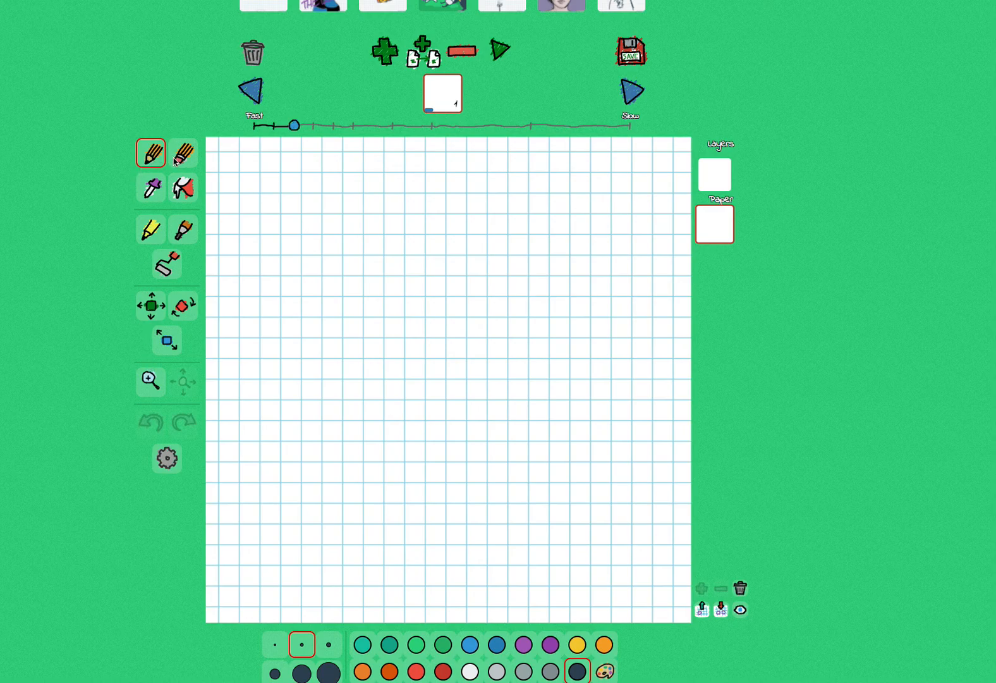
mouse_move(165, 195)
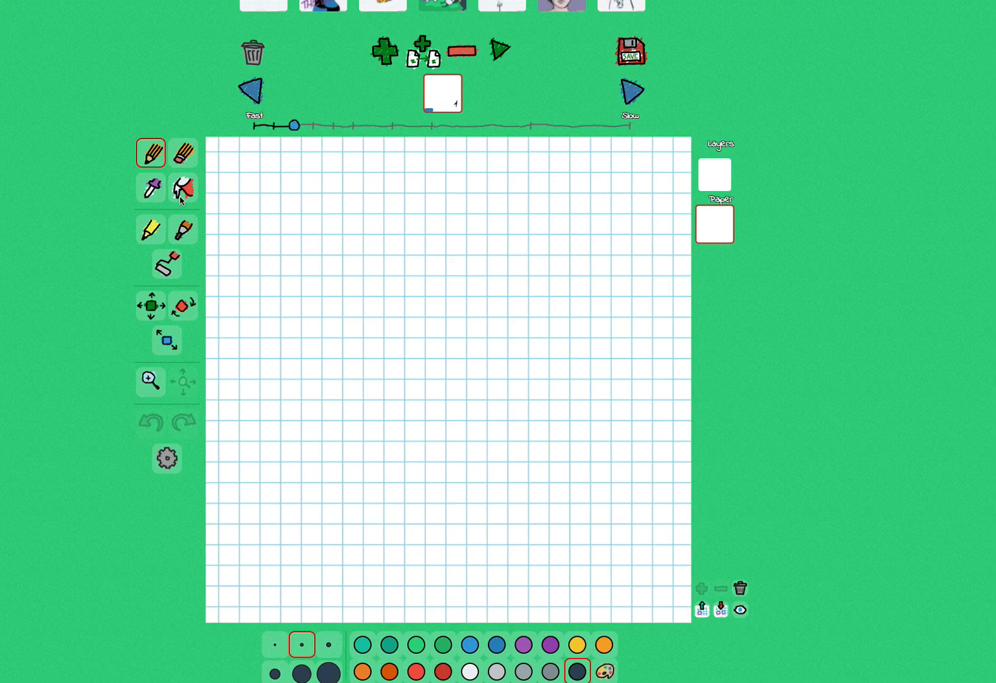
mouse_move(216, 149)
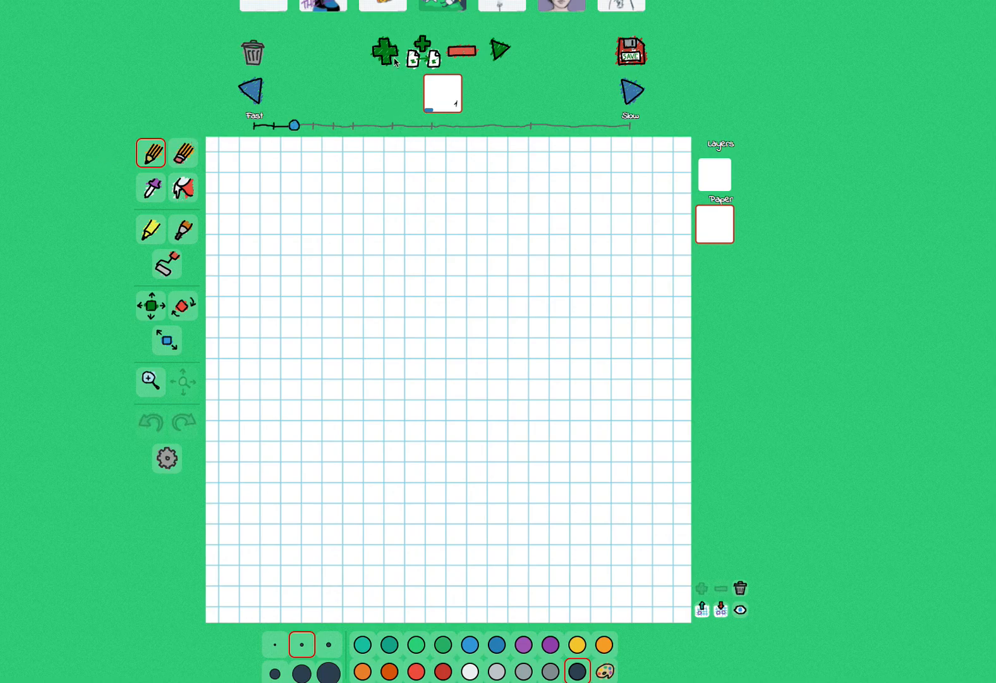
mouse_move(396, 29)
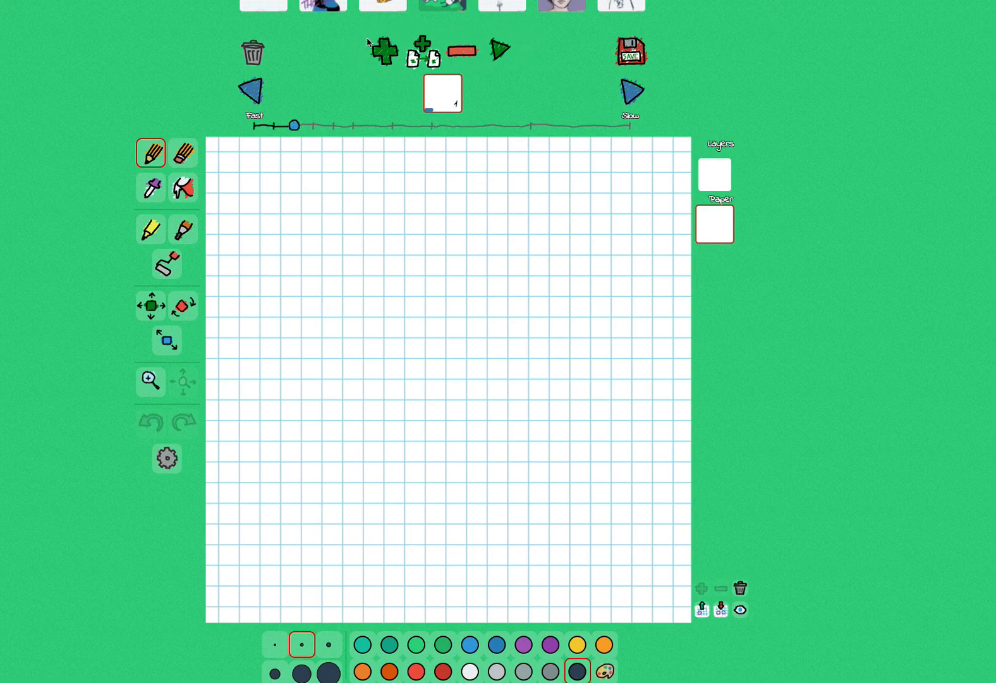
mouse_move(379, 183)
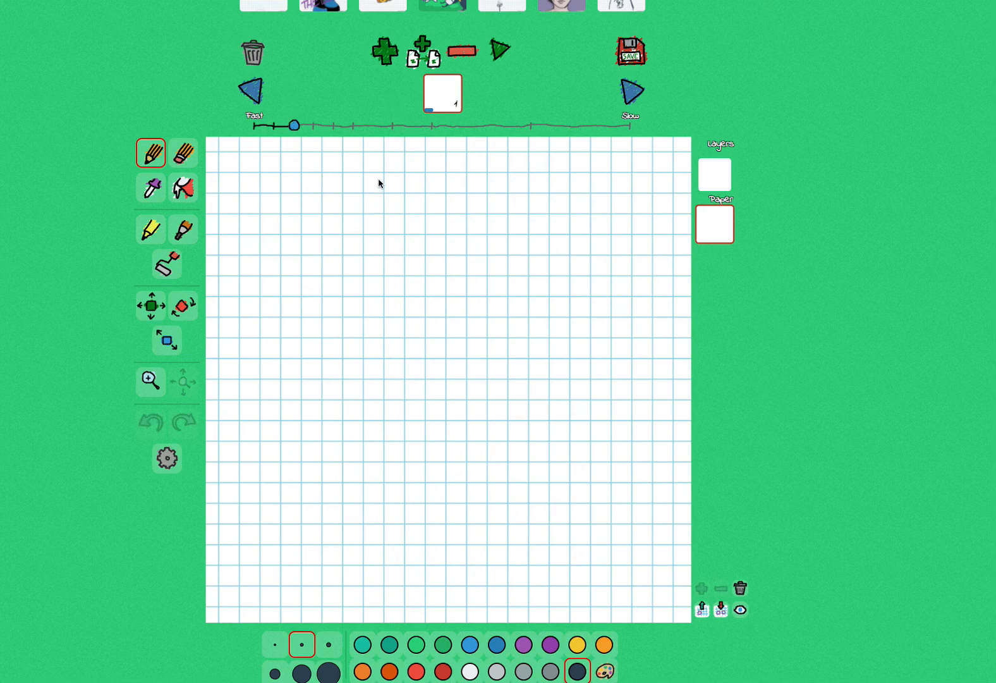
mouse_move(393, 334)
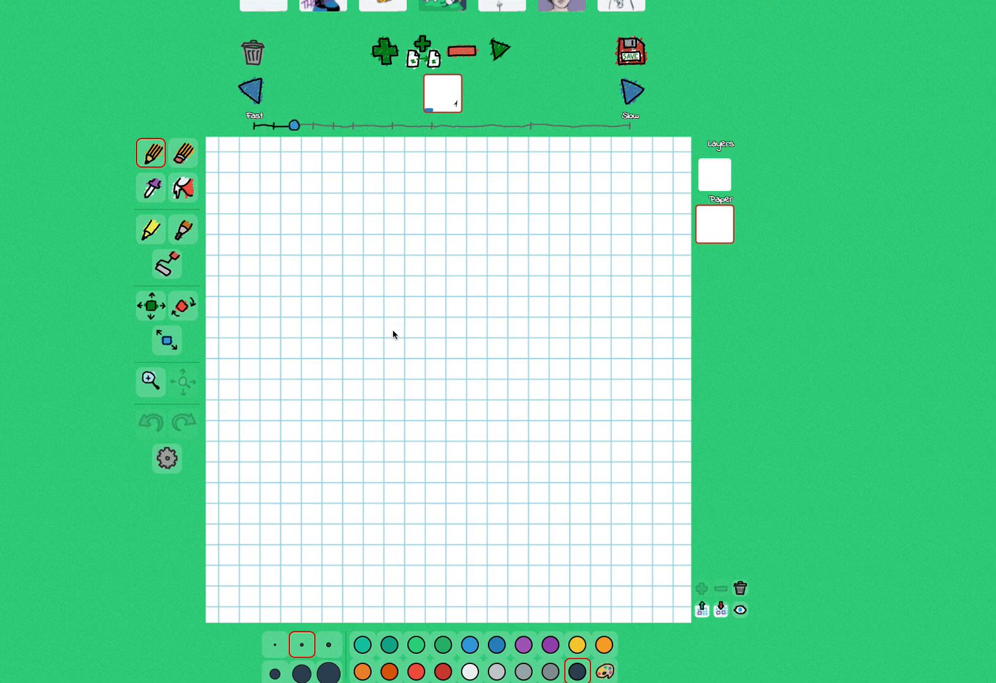
mouse_move(457, 107)
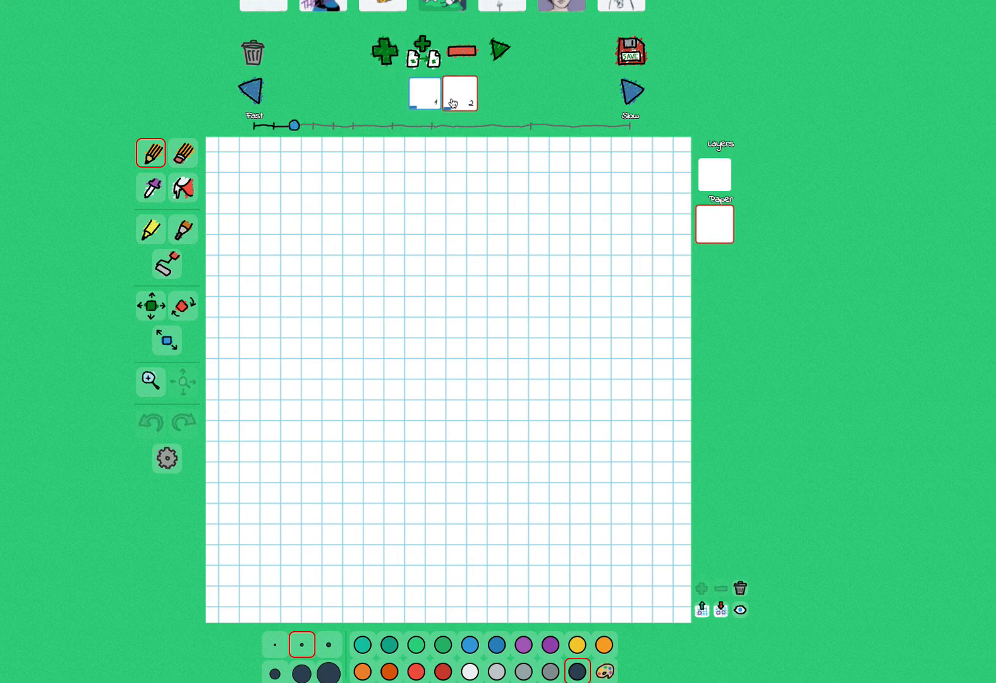
Trim the animation back to a single frame and draw the ball circle near the top
left_click(424, 93)
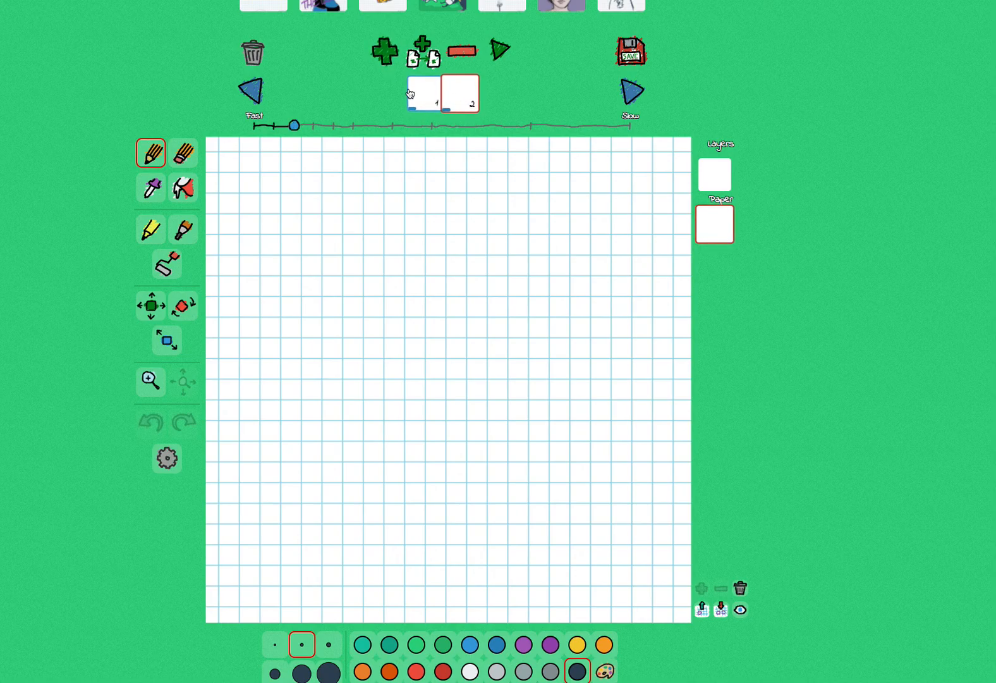
left_click(384, 50)
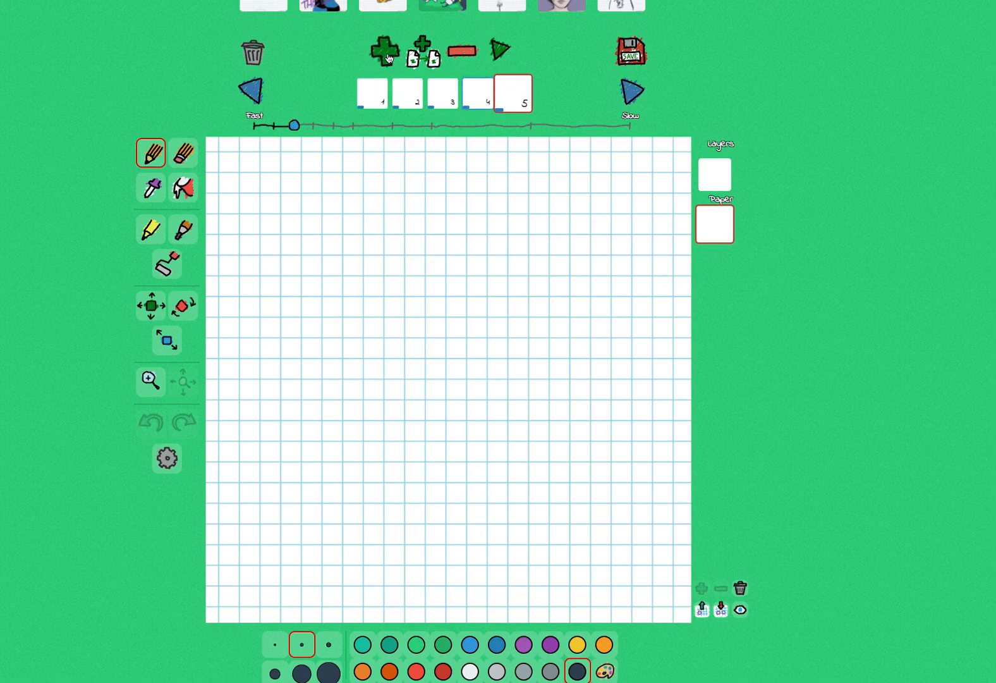
left_click(410, 53)
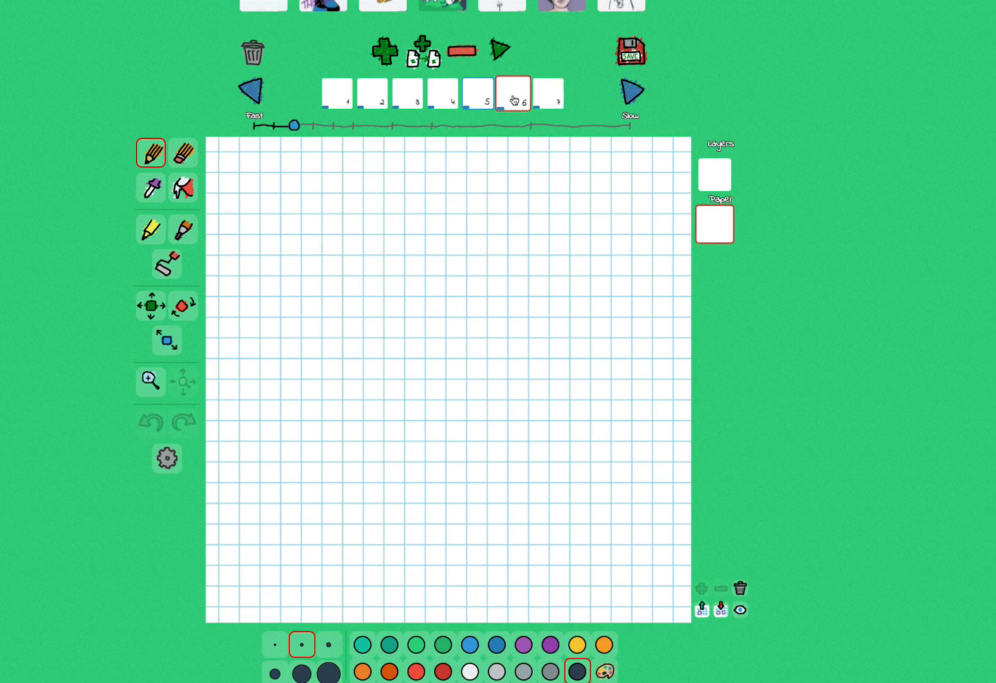
left_click(548, 93)
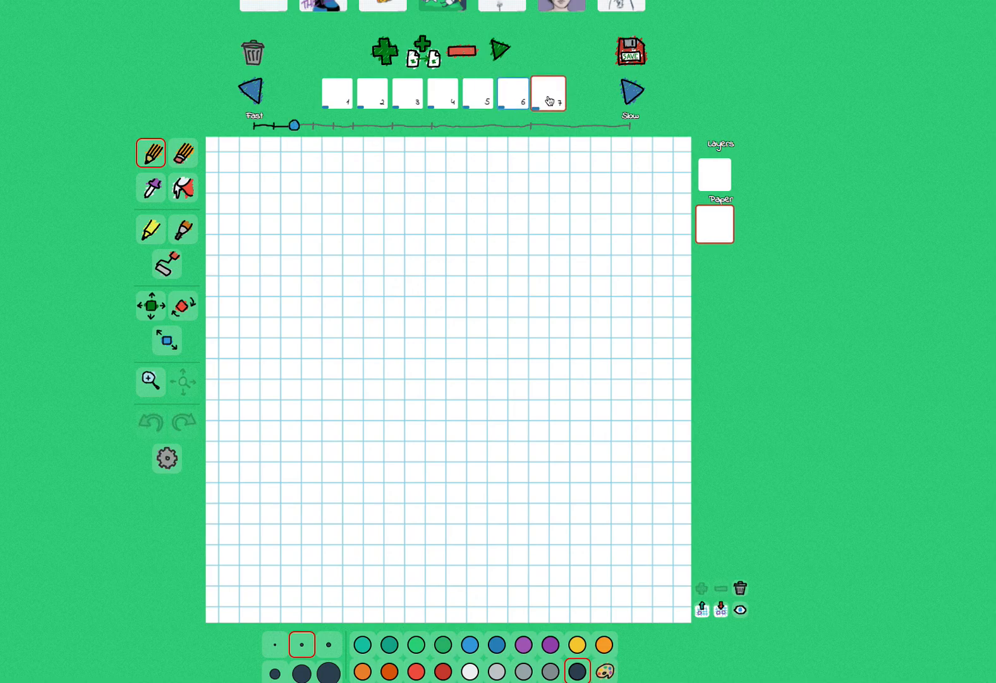
left_click(463, 51)
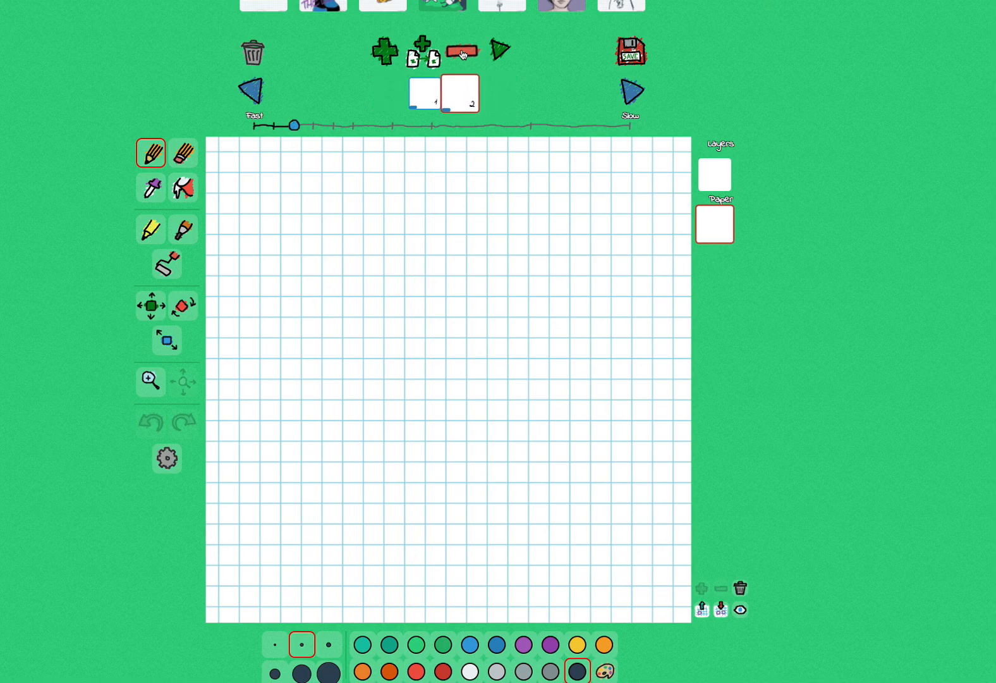
left_click(463, 50)
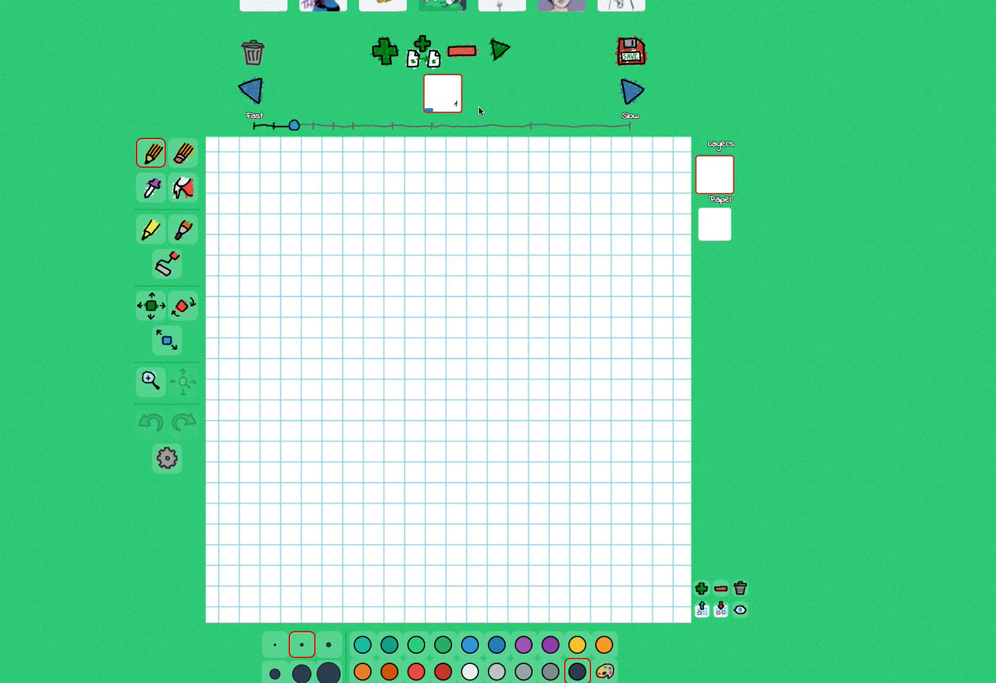
mouse_move(570, 172)
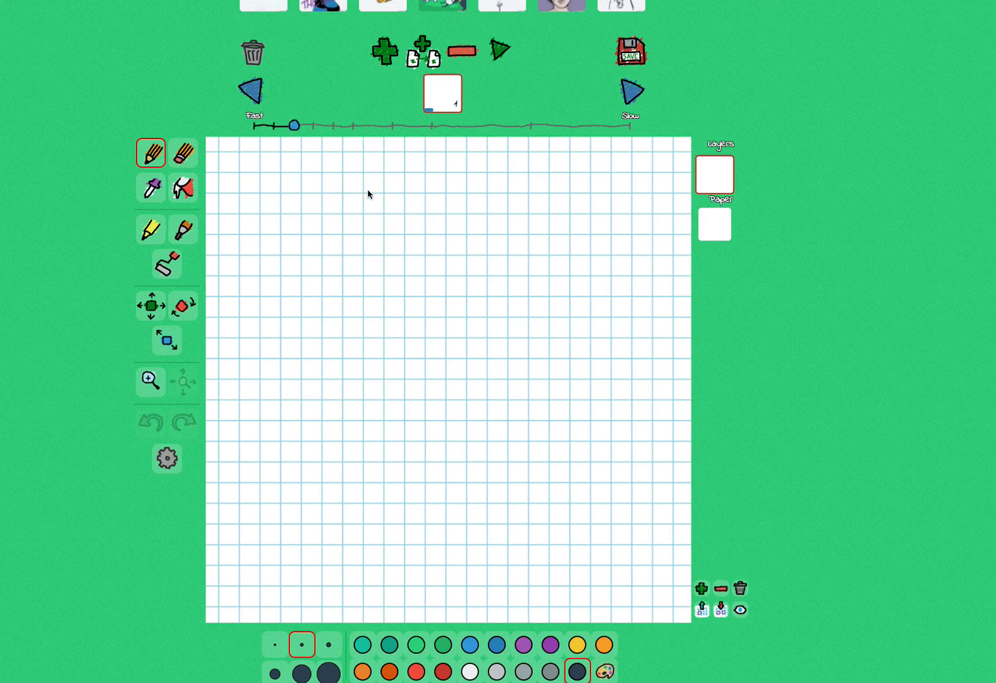
mouse_move(433, 165)
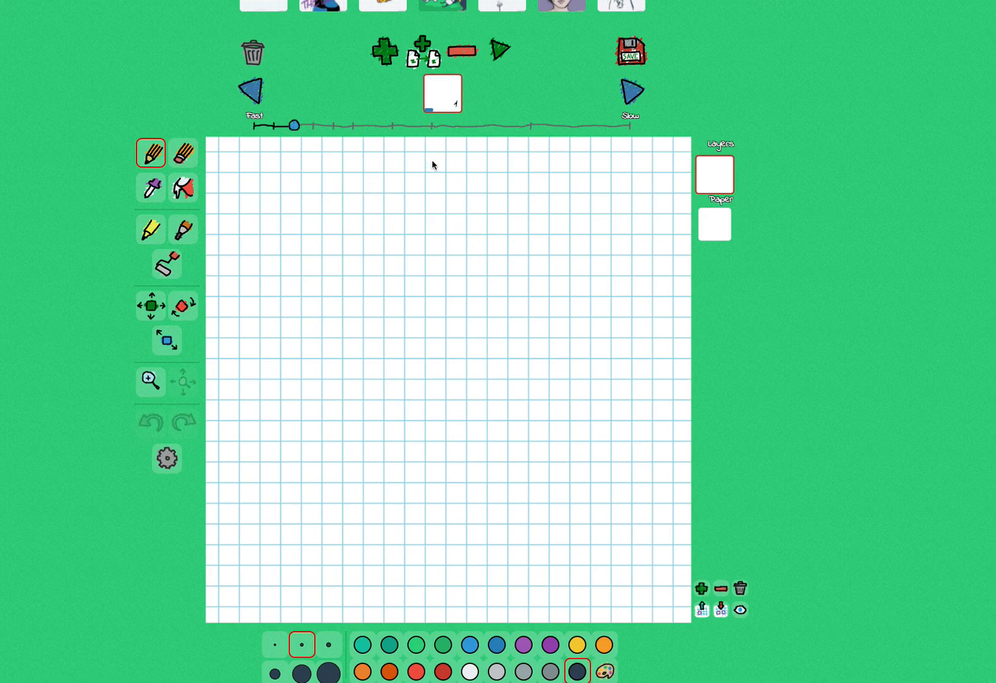
left_click_drag(437, 159, 389, 263)
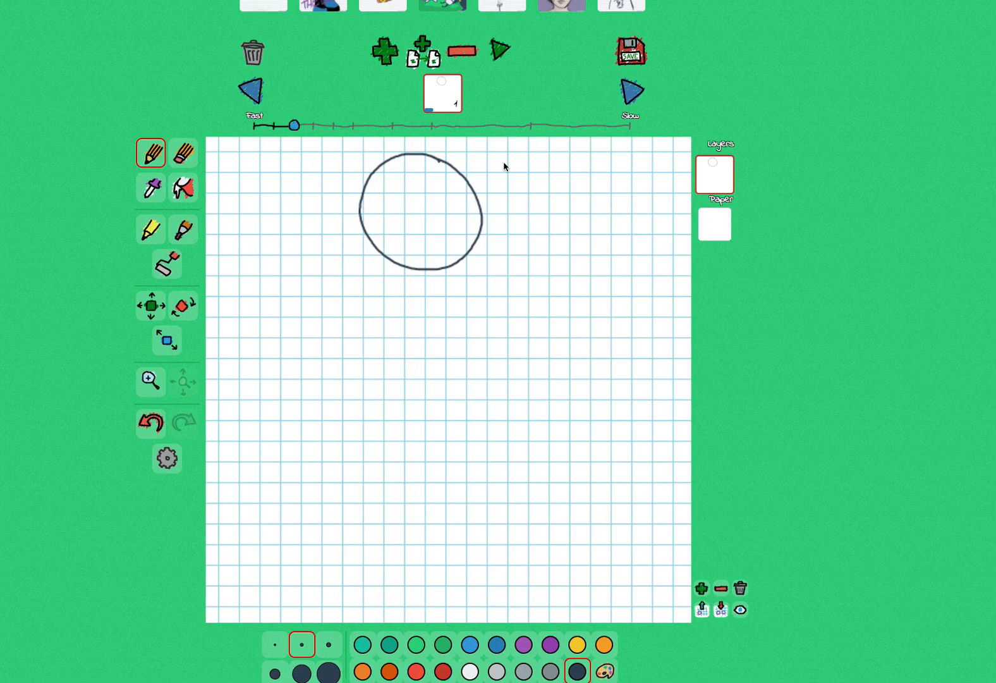
mouse_move(649, 221)
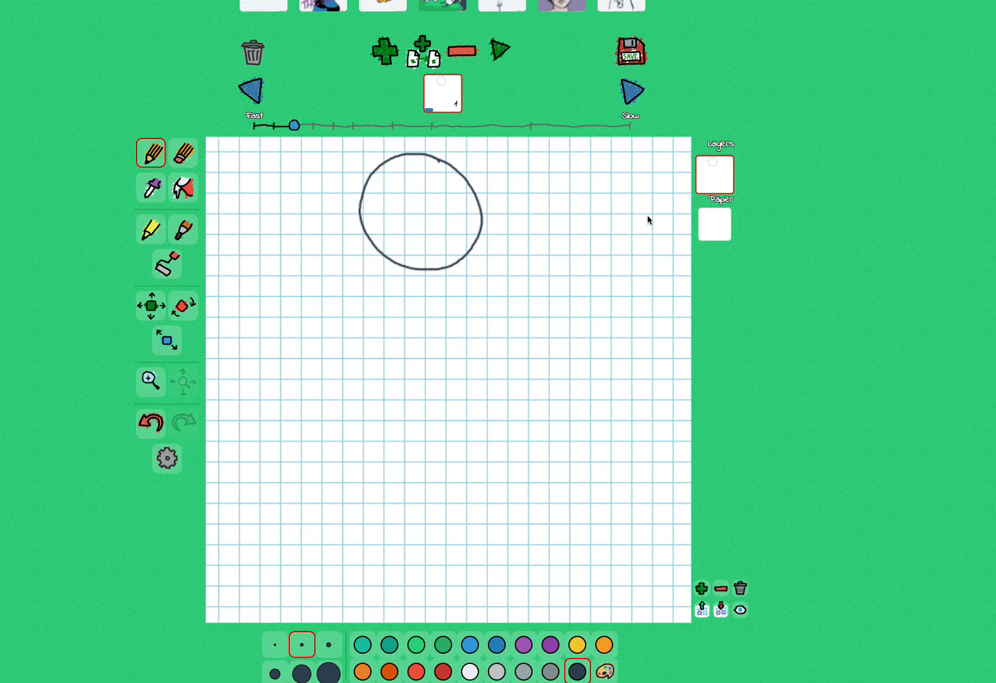
Draw a long horizontal ground line across the lower canvas on the paper layer
left_click(714, 225)
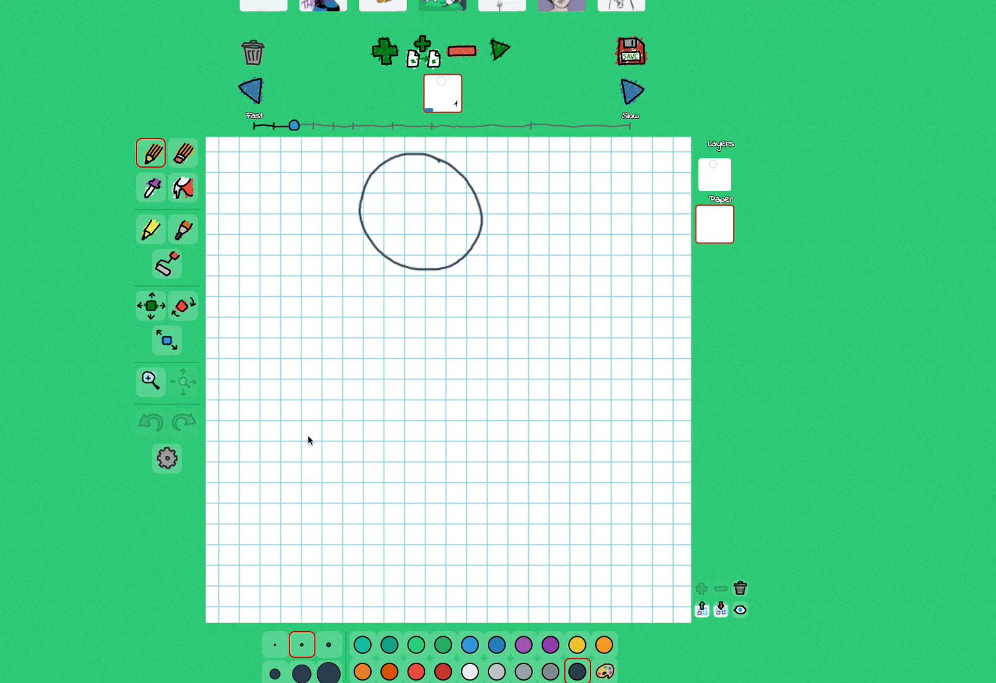
mouse_move(215, 526)
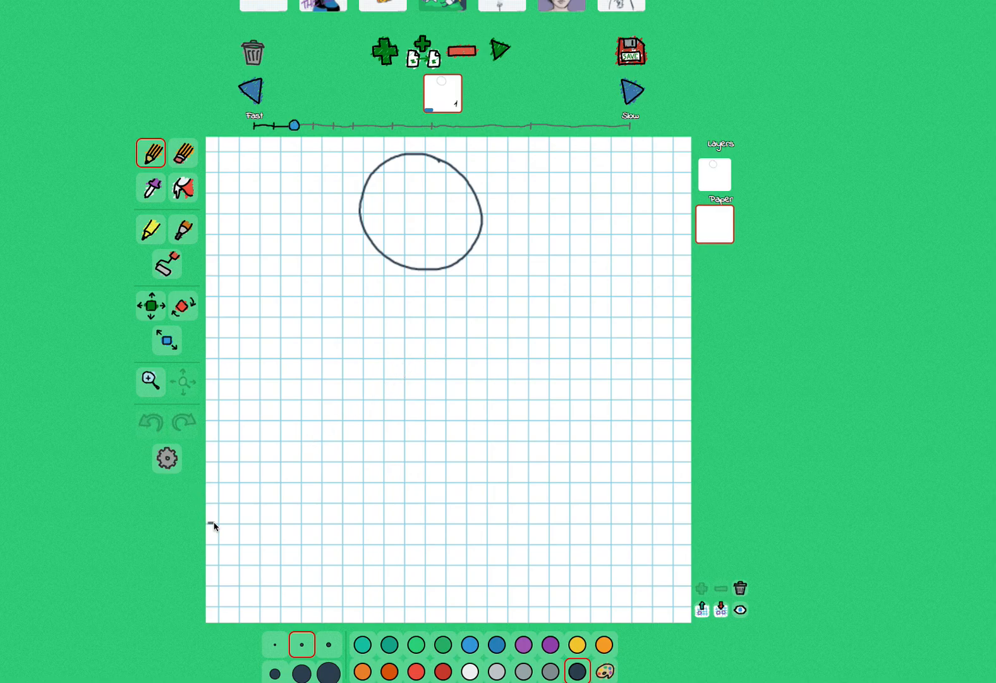
left_click_drag(213, 524, 461, 523)
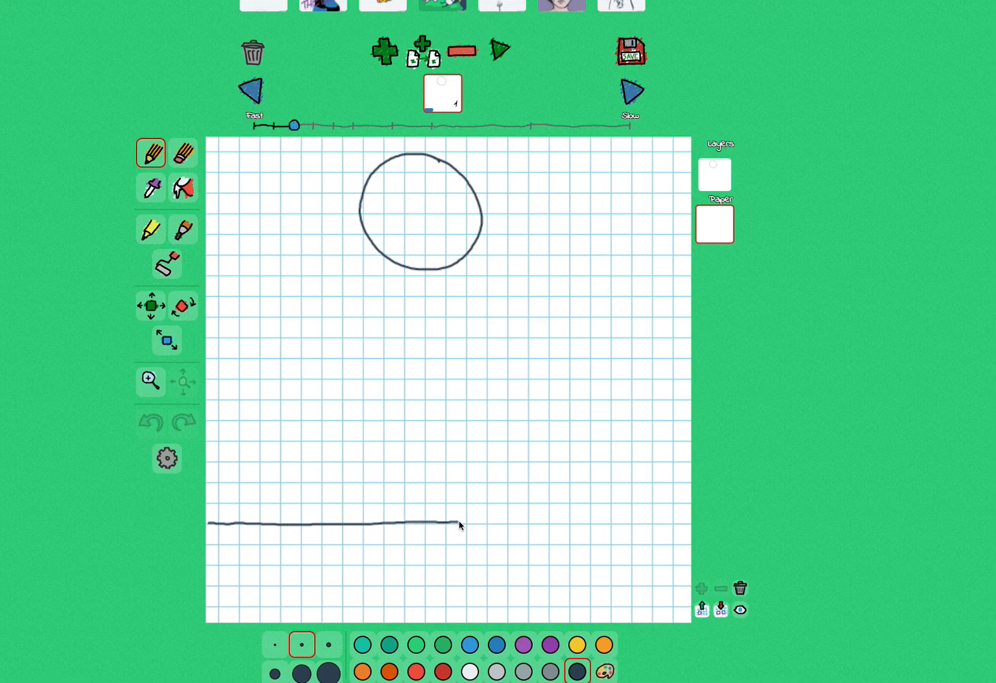
left_click_drag(461, 525, 693, 526)
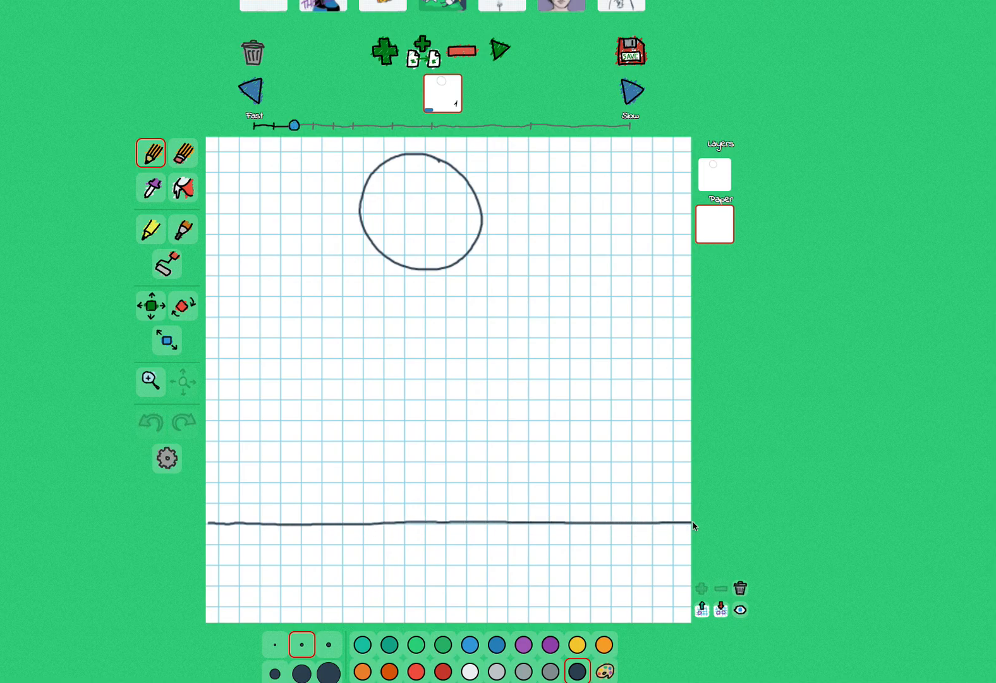
left_click(150, 421)
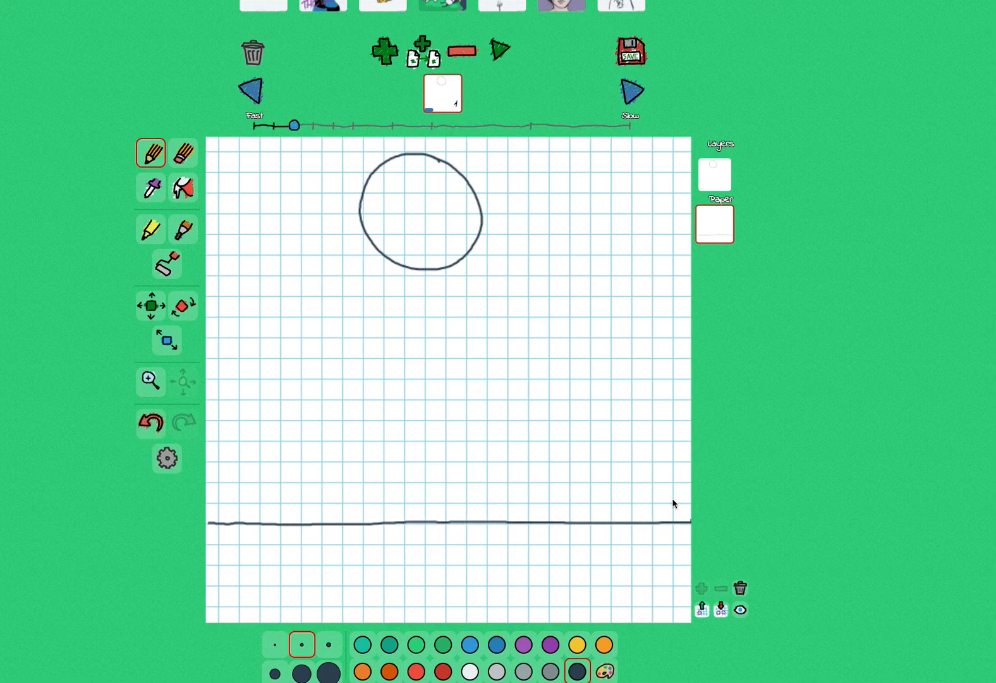
mouse_move(658, 383)
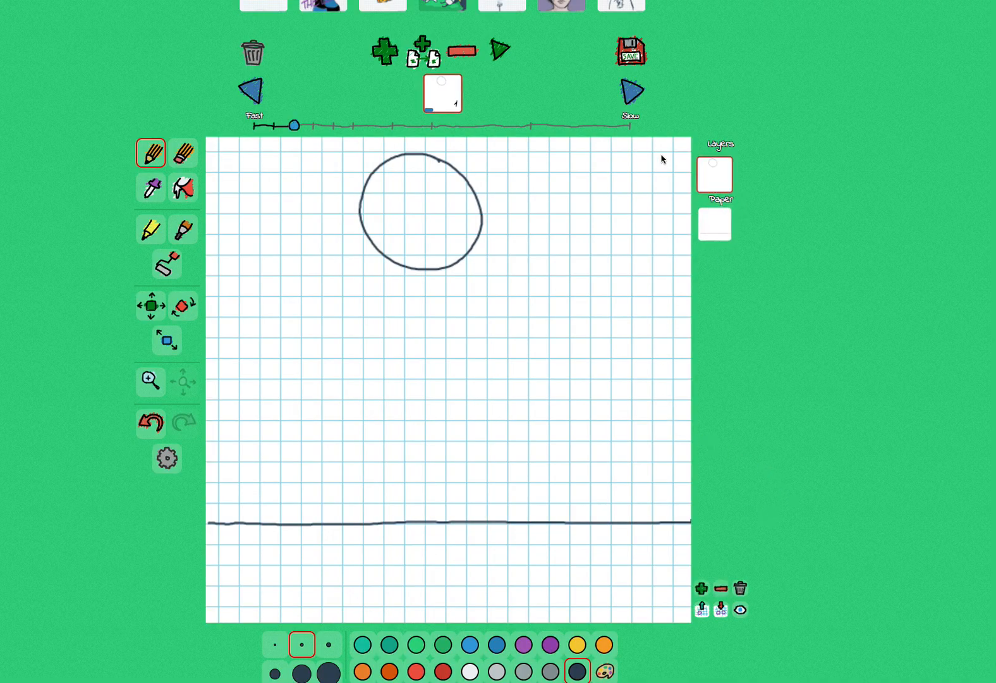
Add frame 2 and draw the circle slightly lower than frame 1's ball
left_click(383, 51)
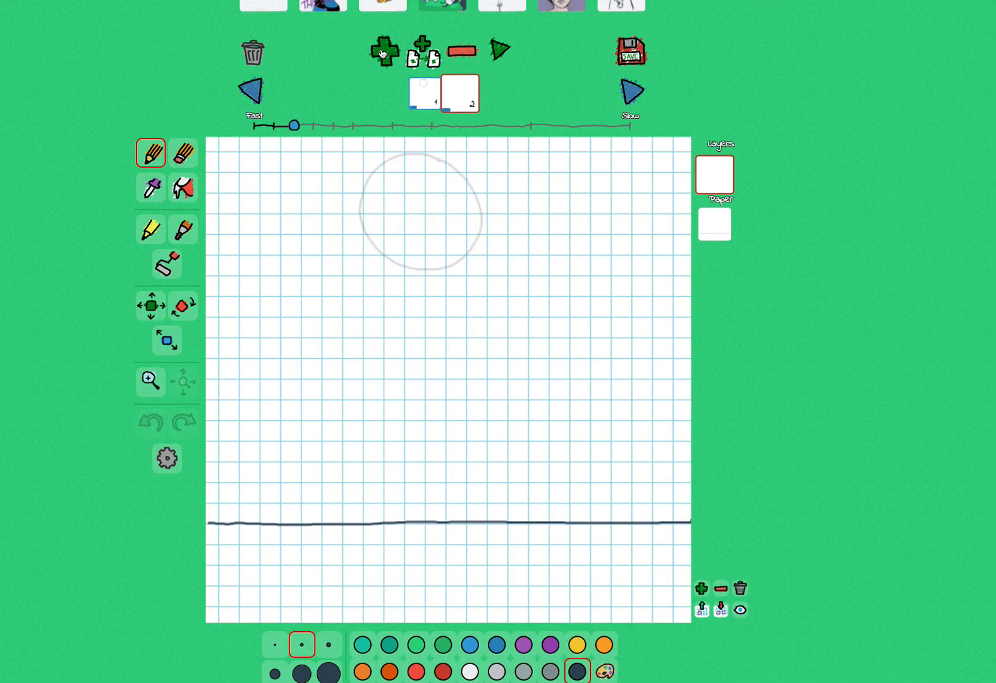
mouse_move(392, 194)
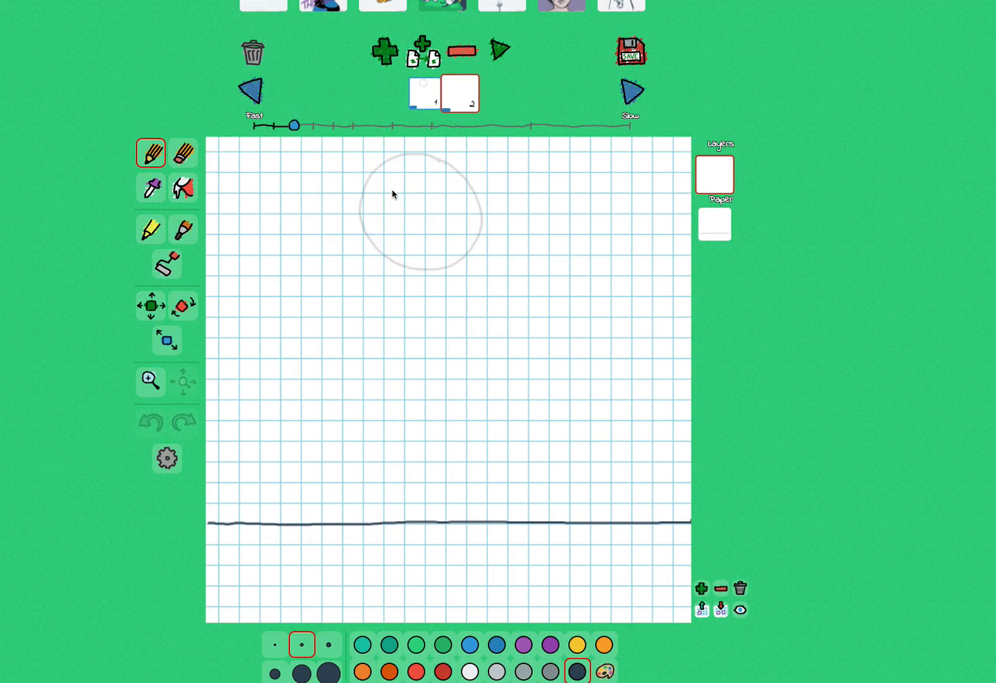
mouse_move(427, 162)
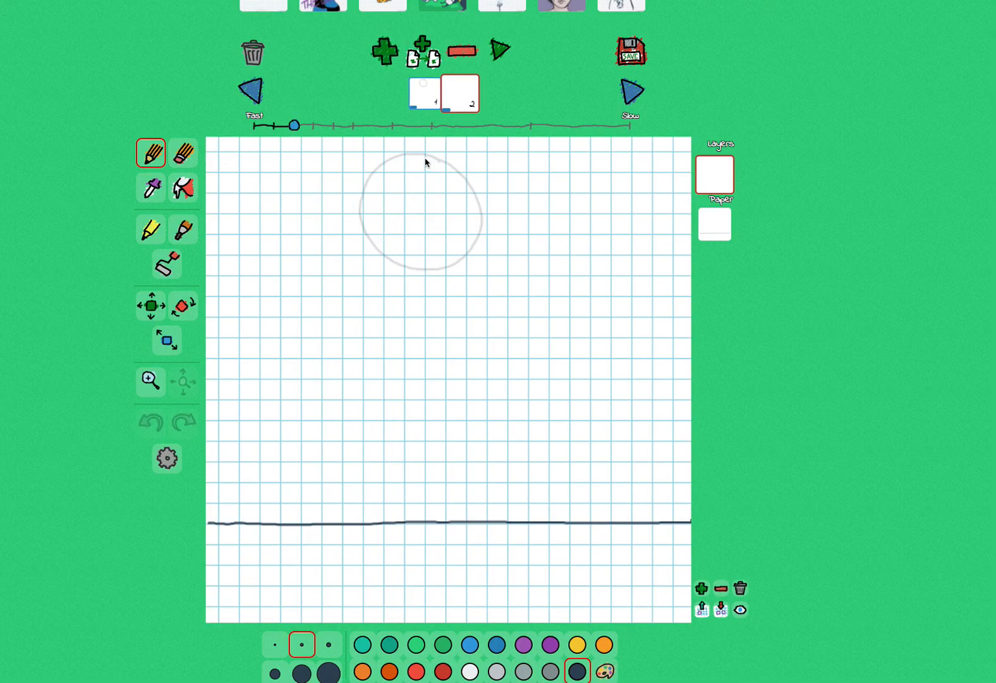
mouse_move(483, 213)
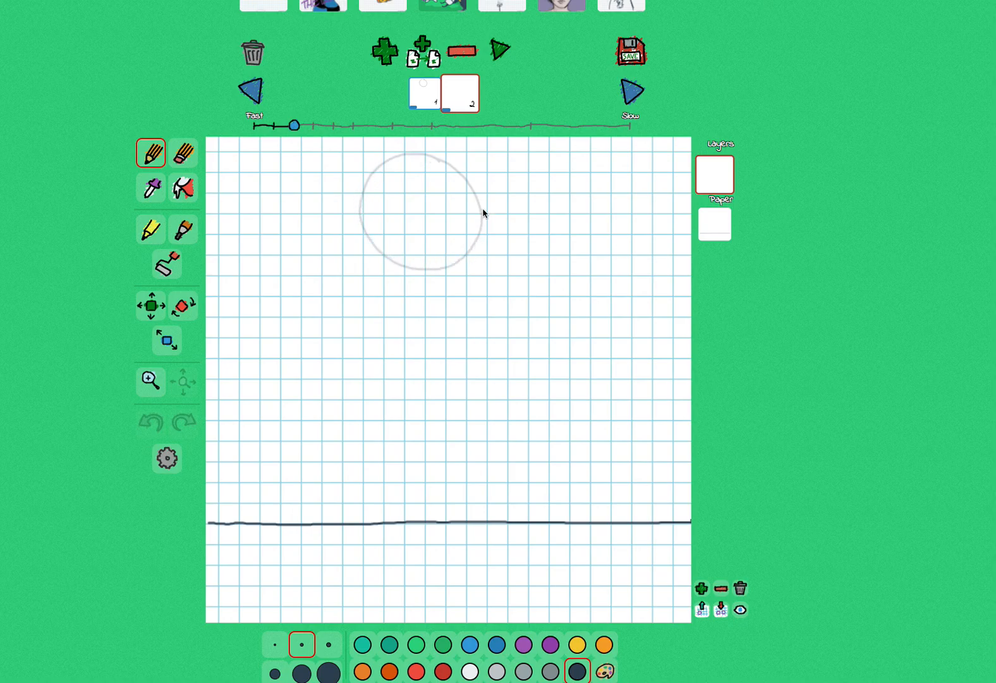
mouse_move(377, 200)
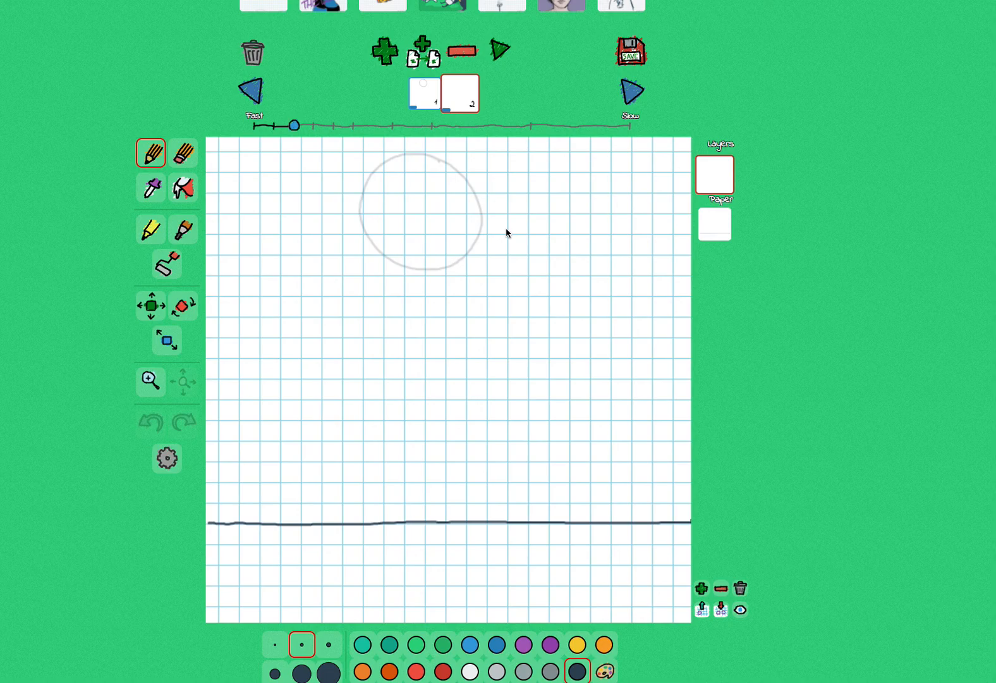
mouse_move(468, 260)
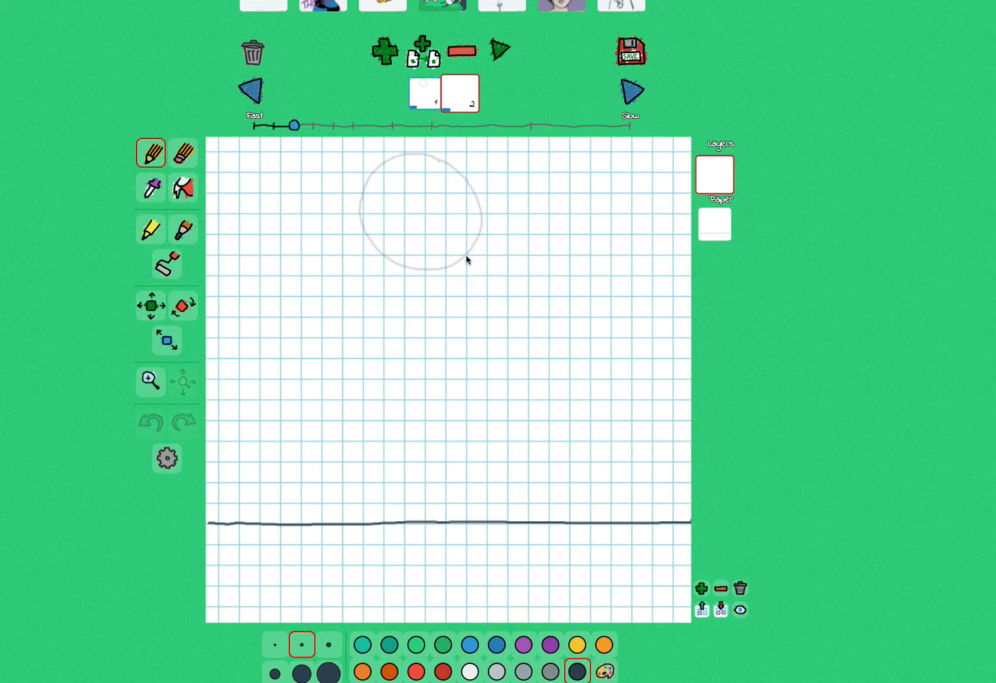
mouse_move(456, 293)
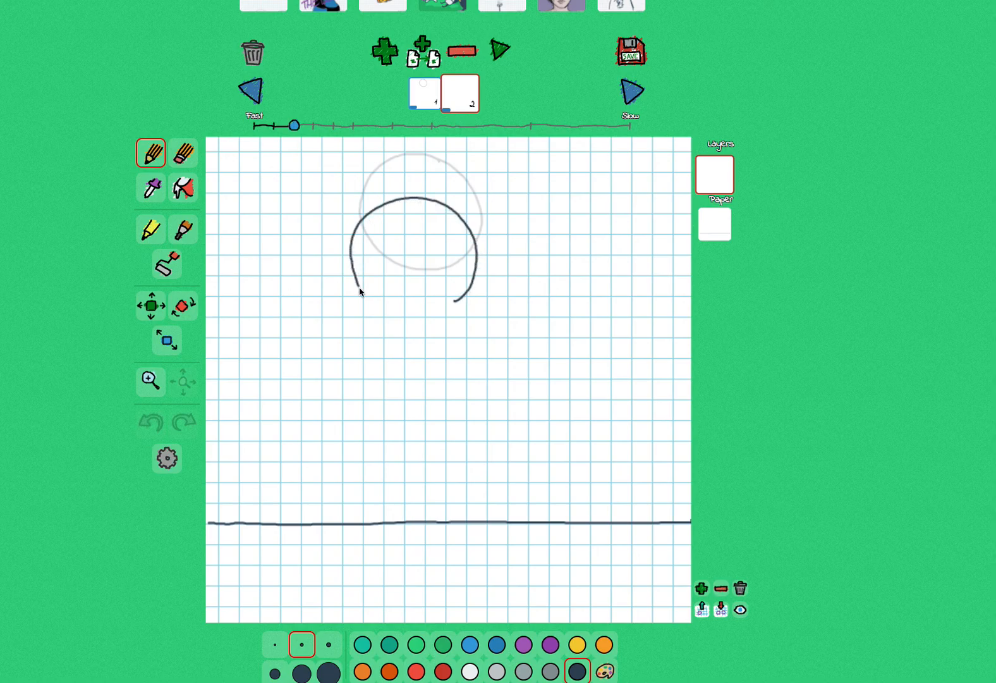
left_click_drag(358, 292, 464, 283)
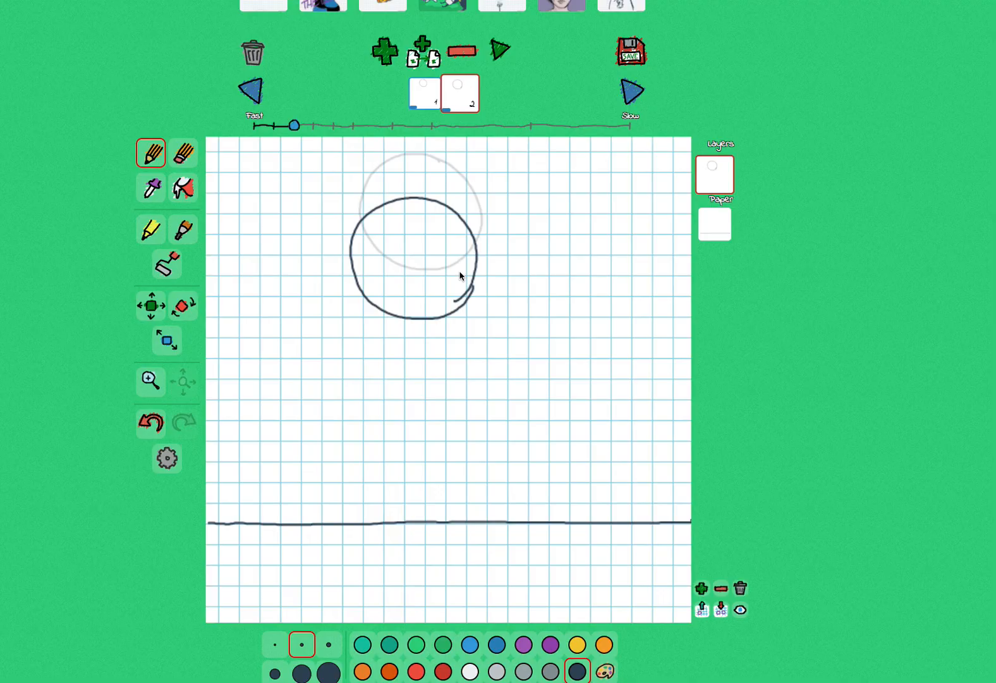
Add frames 3 and 4, drawing the ball lower, then just above the ground line
left_click(384, 50)
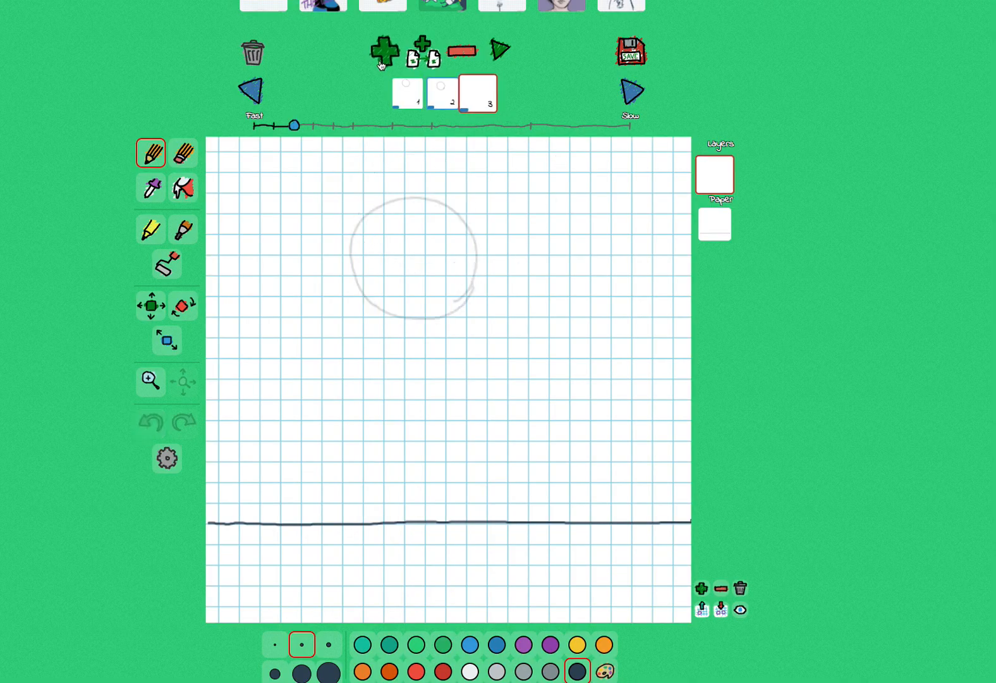
mouse_move(463, 324)
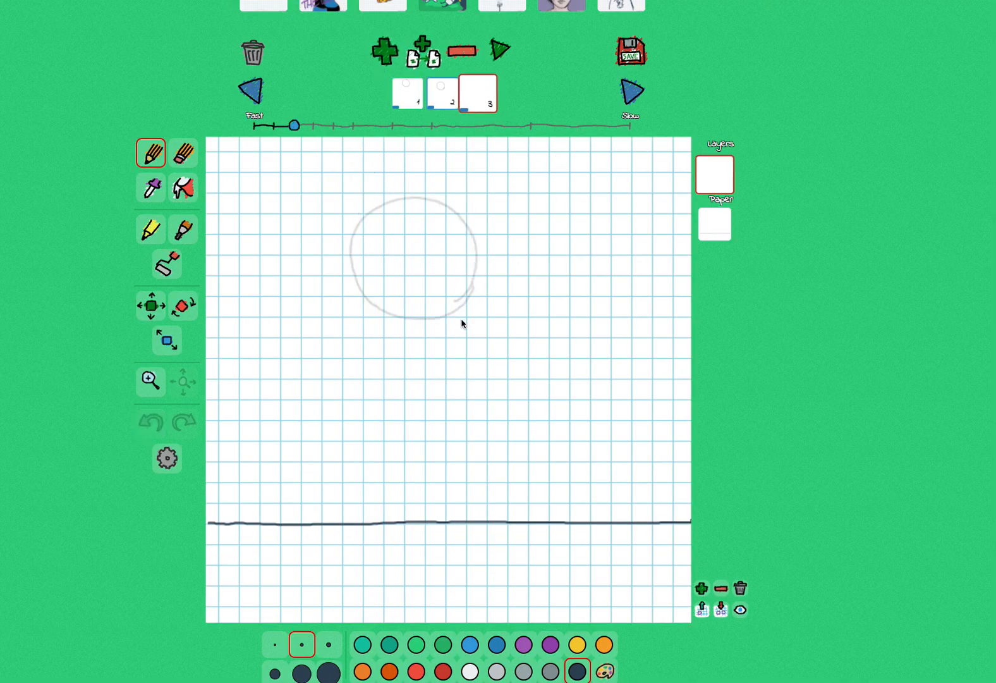
left_click_drag(472, 323, 355, 370)
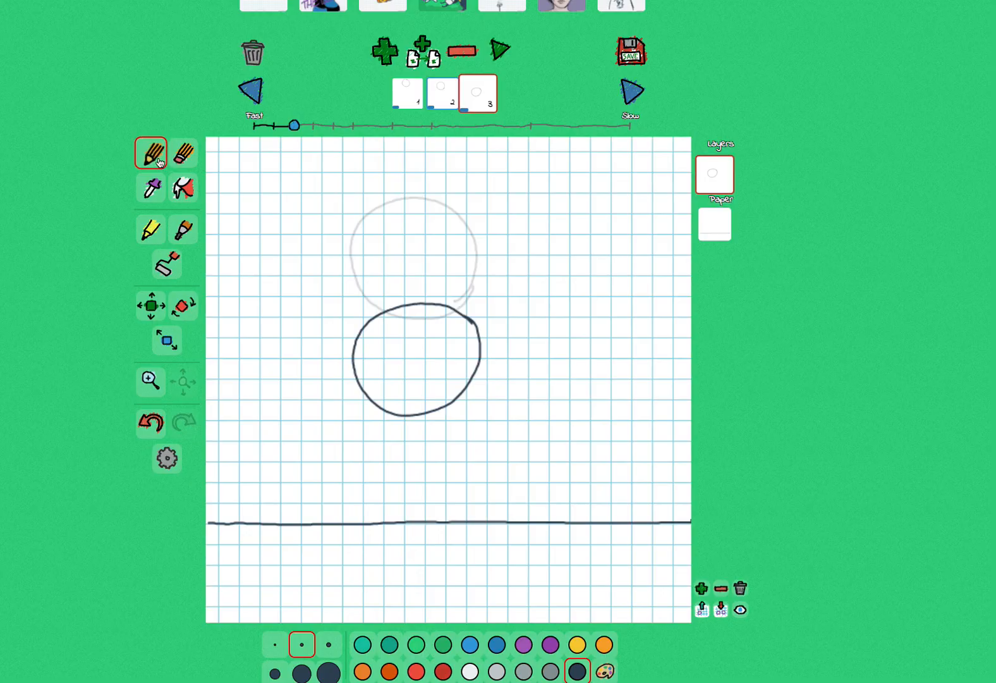
left_click(383, 50)
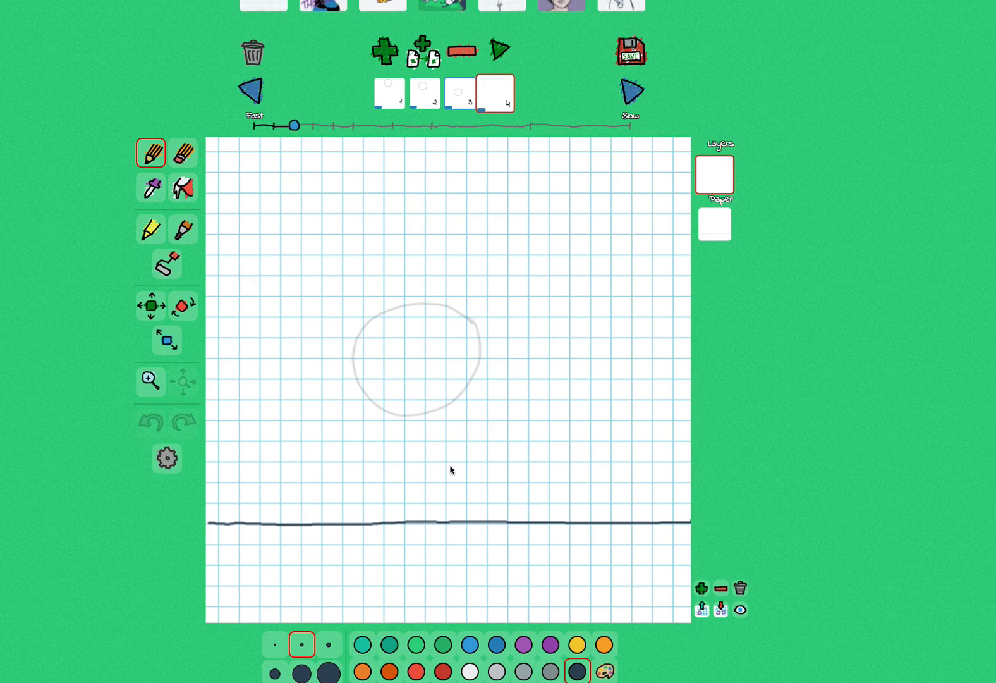
left_click_drag(444, 377, 452, 470)
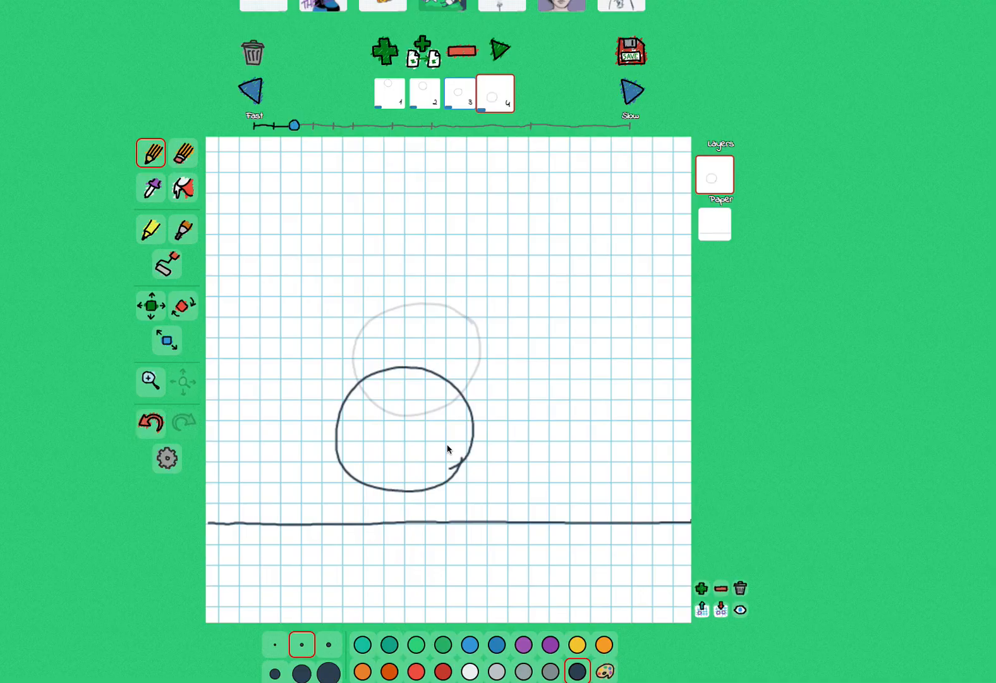
mouse_move(512, 125)
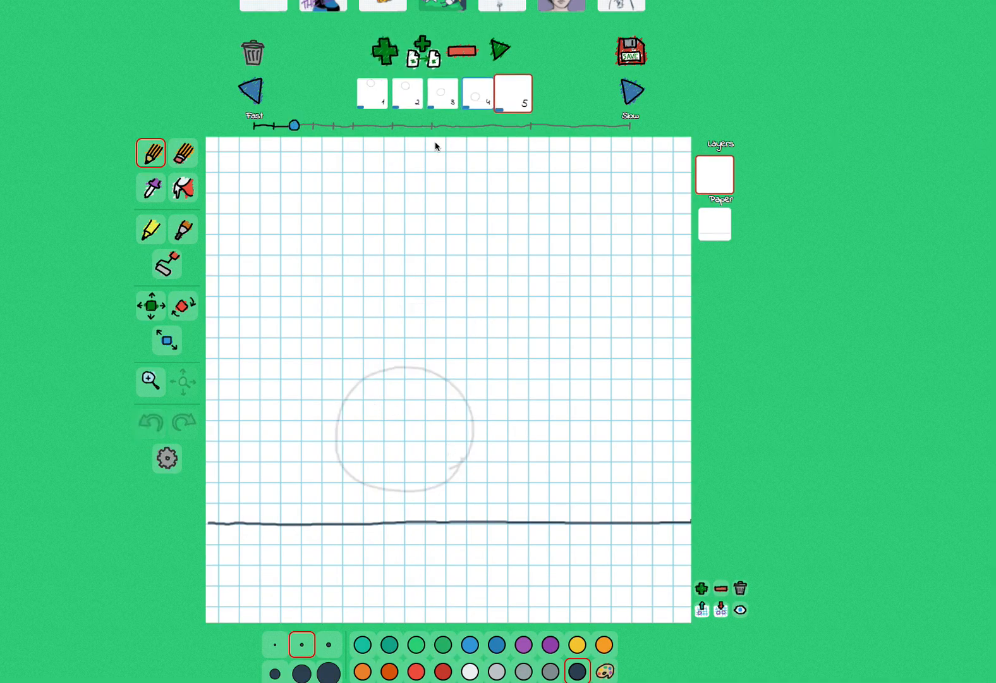
mouse_move(452, 524)
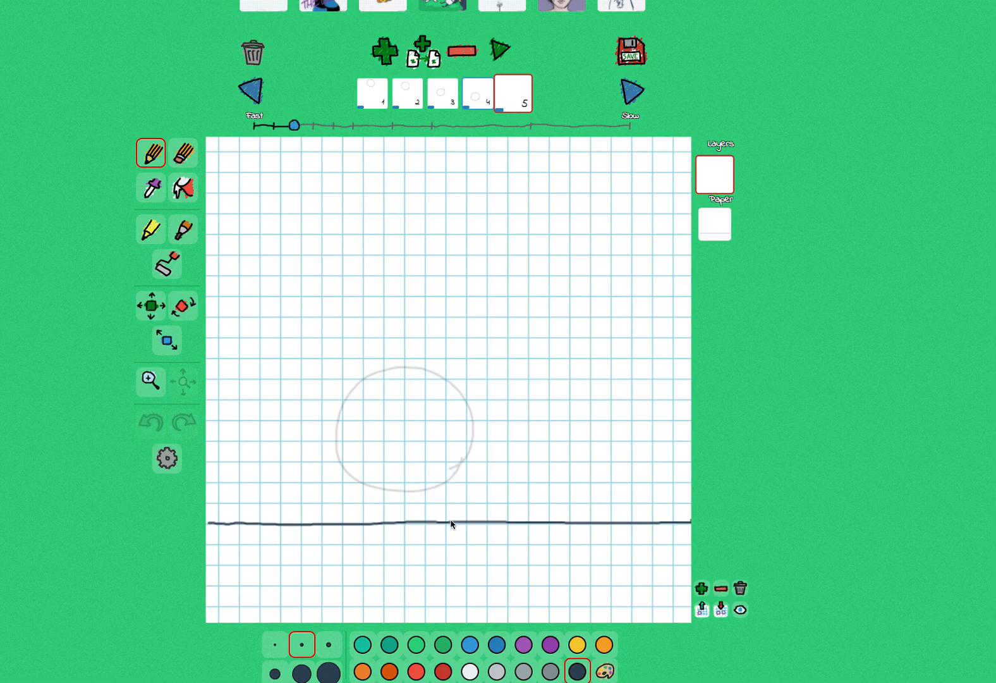
Draw a wide flattened ball resting on the ground line, then add frame 6
left_click_drag(445, 518, 480, 473)
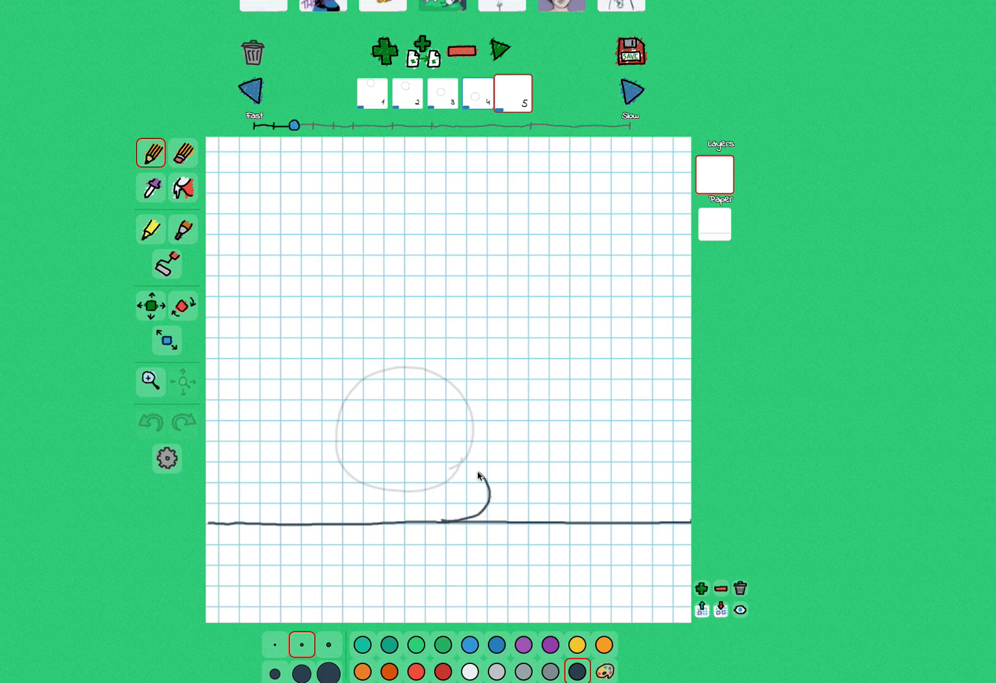
left_click_drag(480, 476, 331, 501)
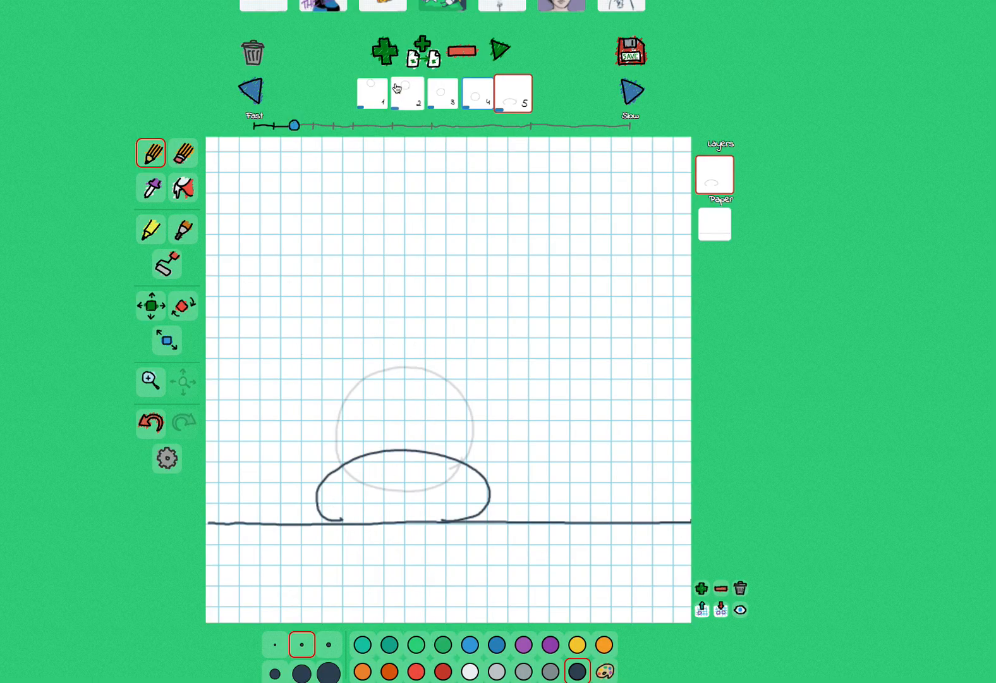
left_click(384, 50)
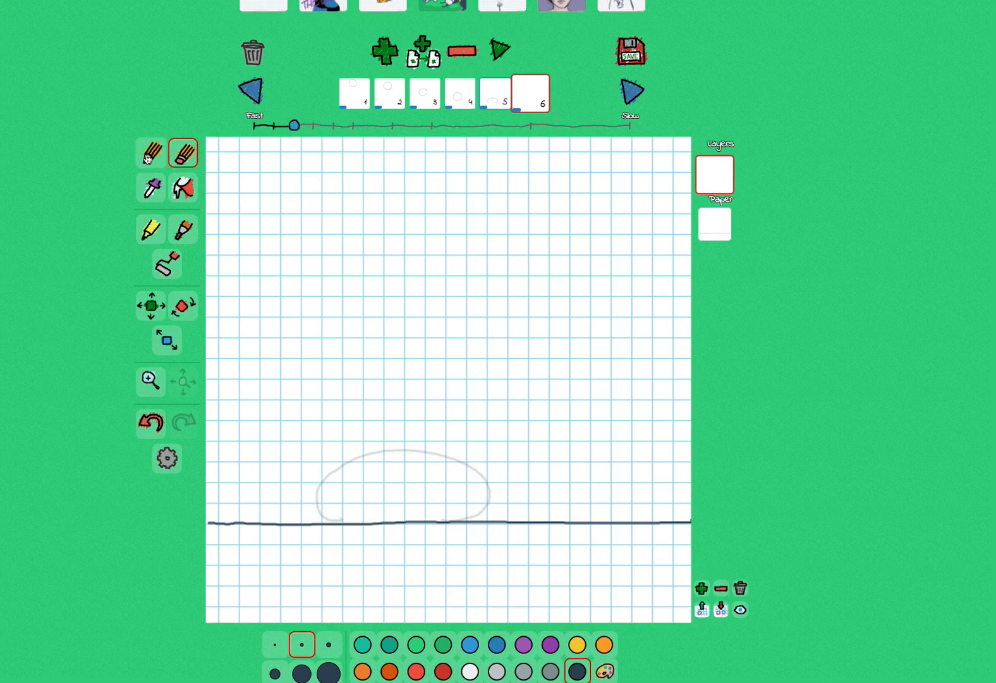
With the pencil, draw a stretched ball rising off the ground, then add another frame
left_click(151, 152)
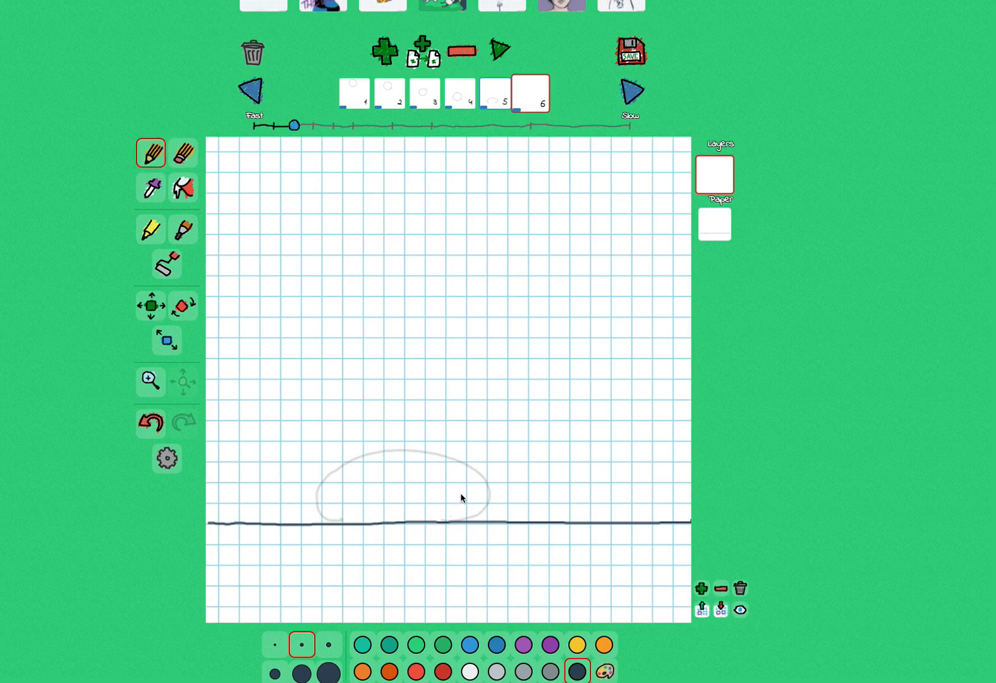
left_click_drag(352, 409, 464, 499)
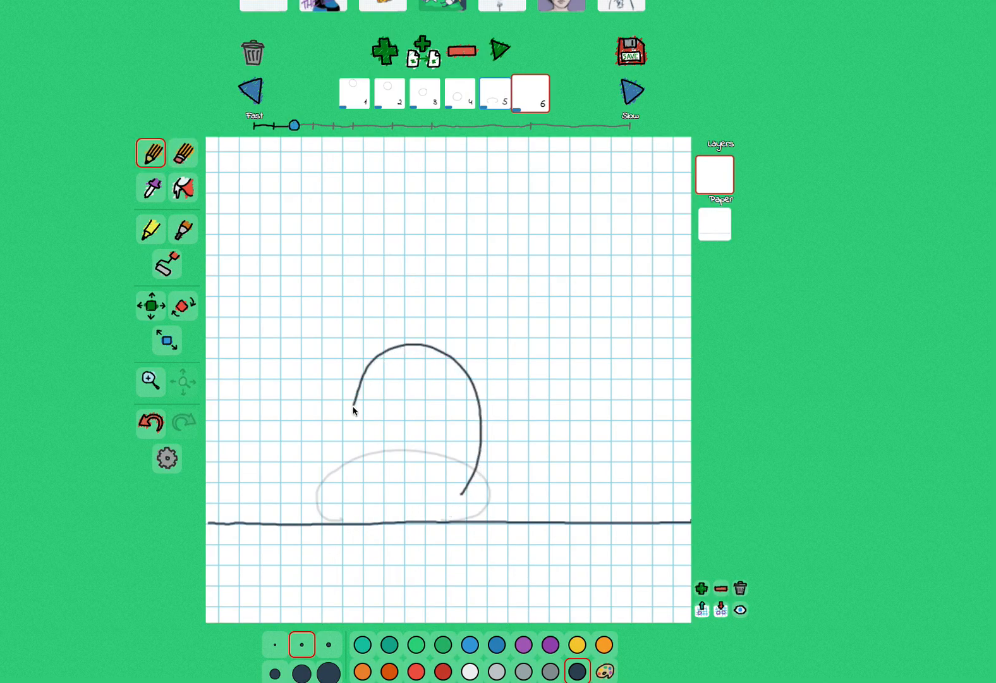
left_click_drag(353, 409, 461, 486)
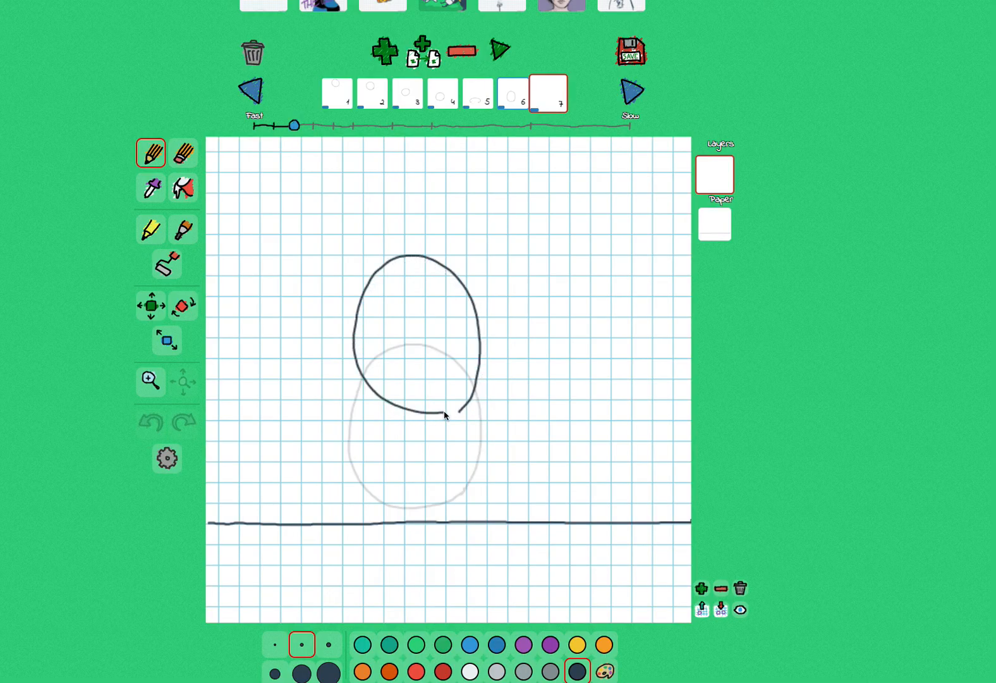
left_click(383, 50)
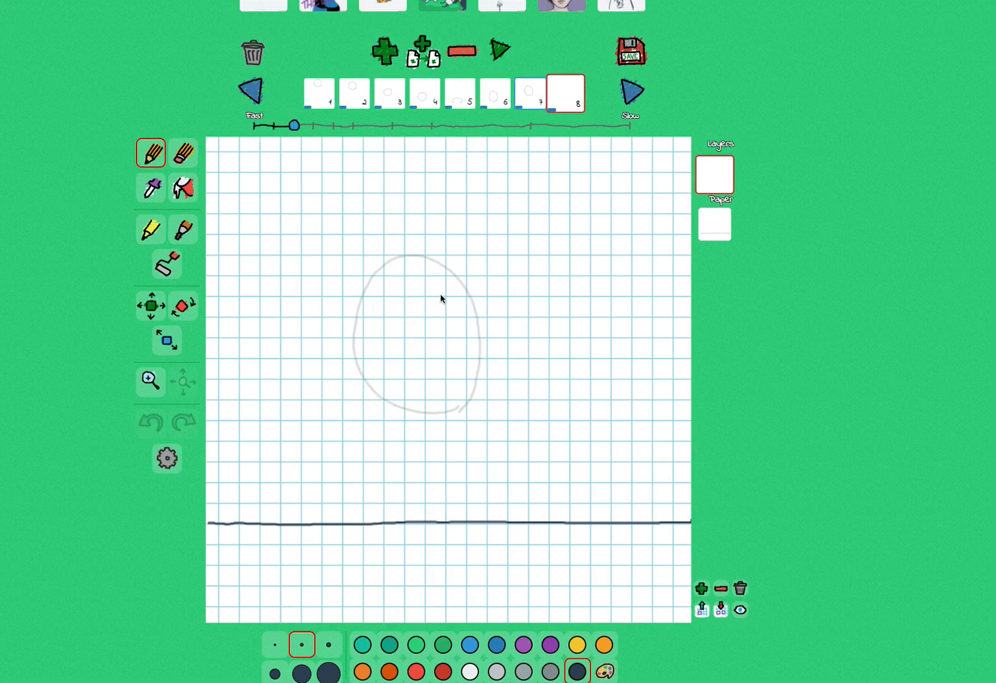